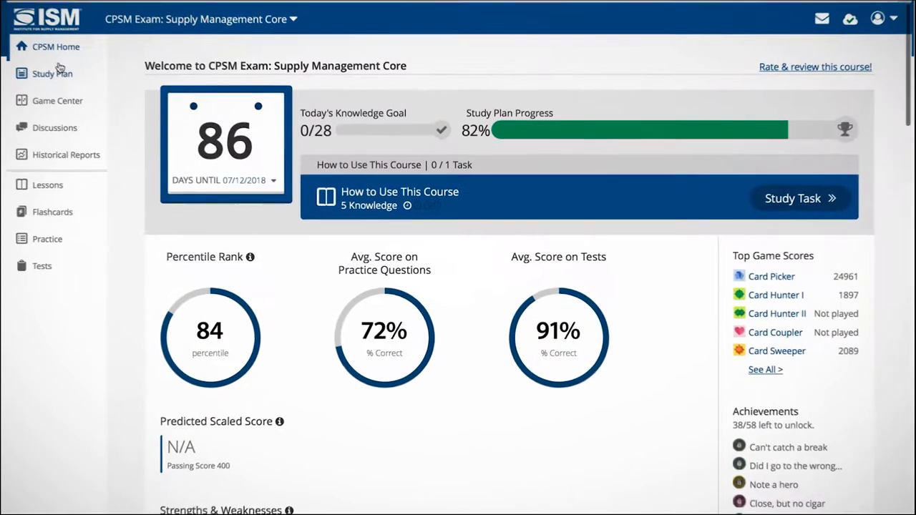
# - Leave the flashcards and start a Card Hunter I round, matching Business Partnership to its definition
pyautogui.click(49, 74)
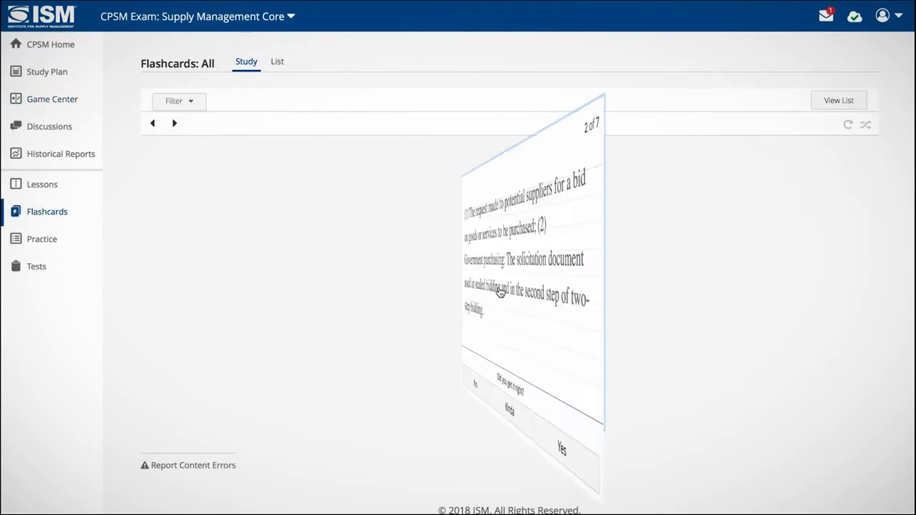
pyautogui.click(51, 99)
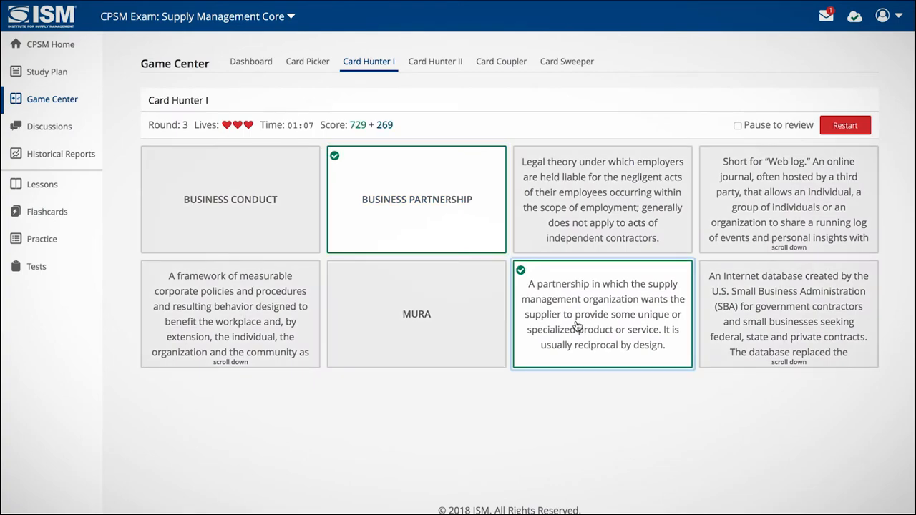